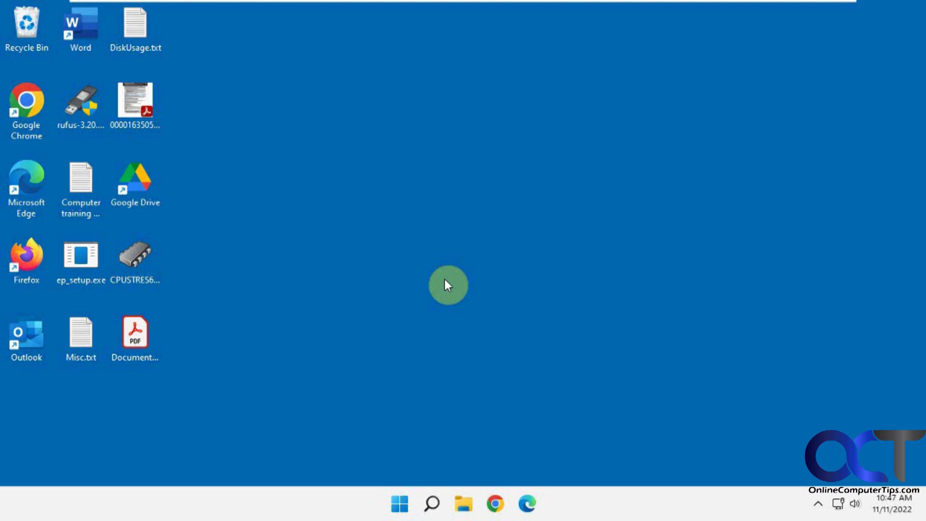
mouse_move(438, 245)
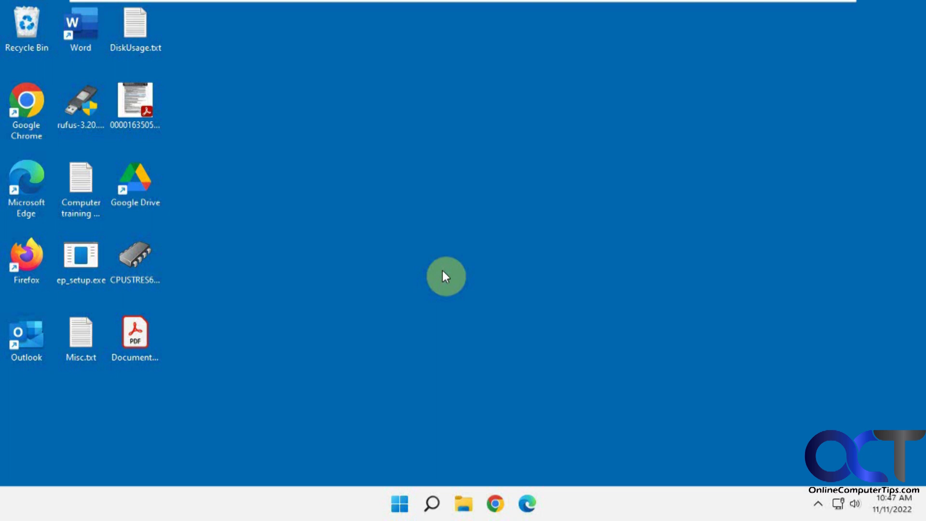
mouse_move(450, 270)
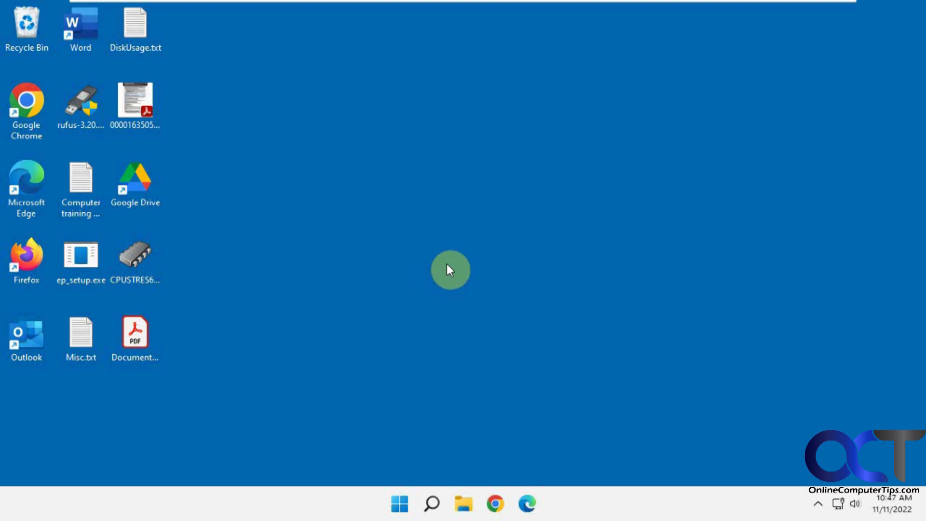
mouse_move(440, 275)
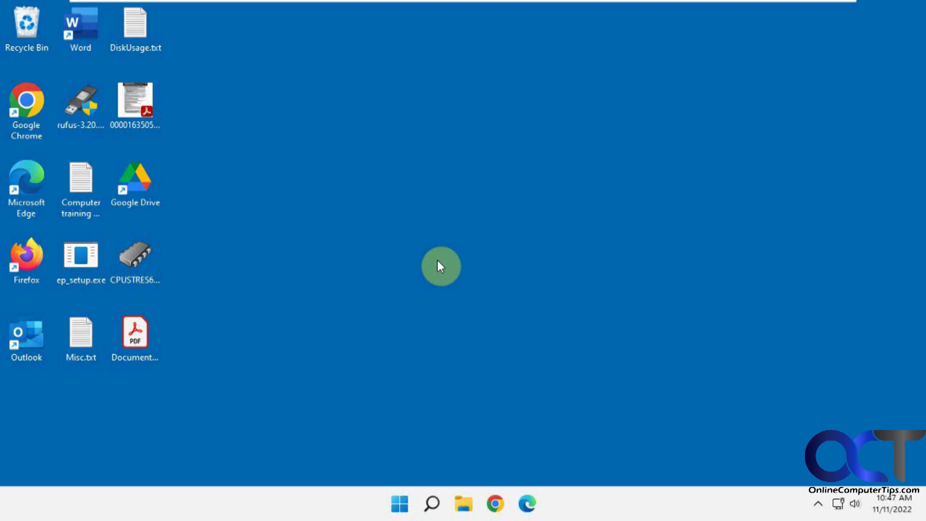
mouse_move(417, 390)
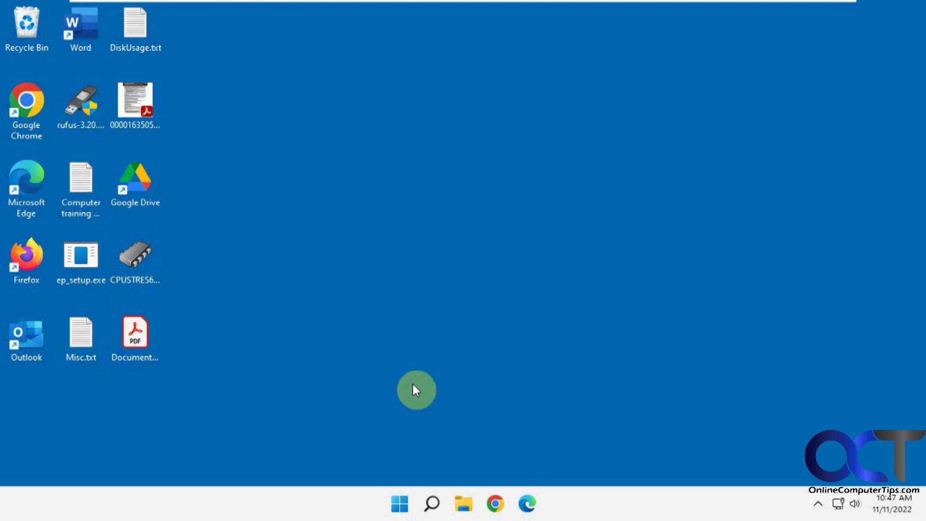
mouse_move(448, 291)
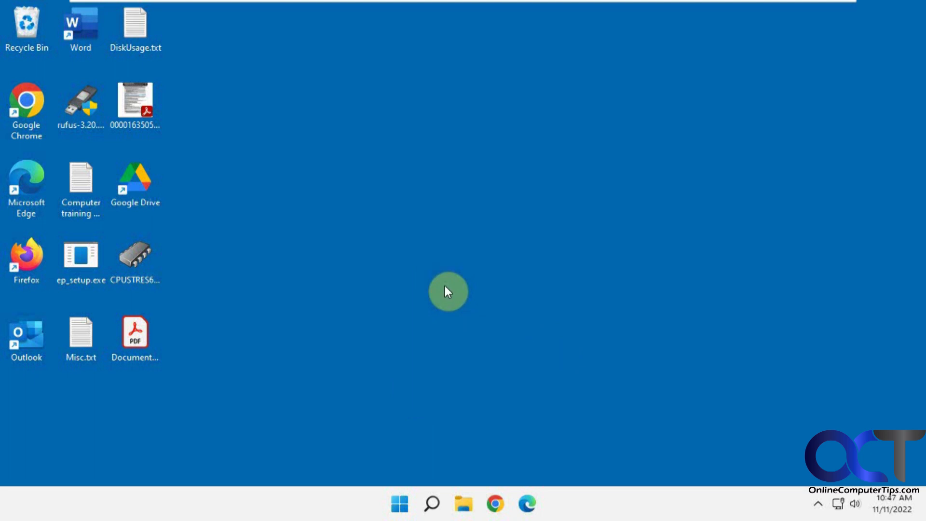
mouse_move(448, 298)
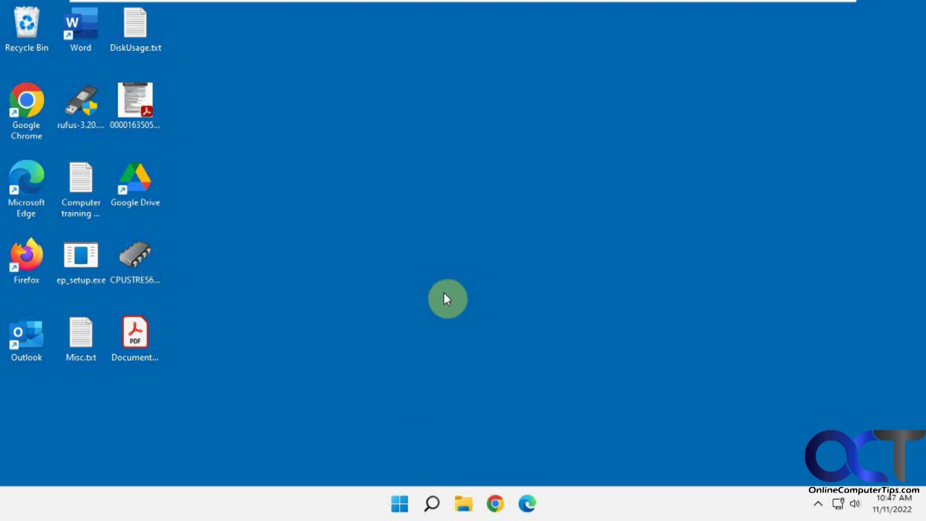
- Bring up Windows search from the taskbar, showing recent apps and quick searches
left_click(431, 504)
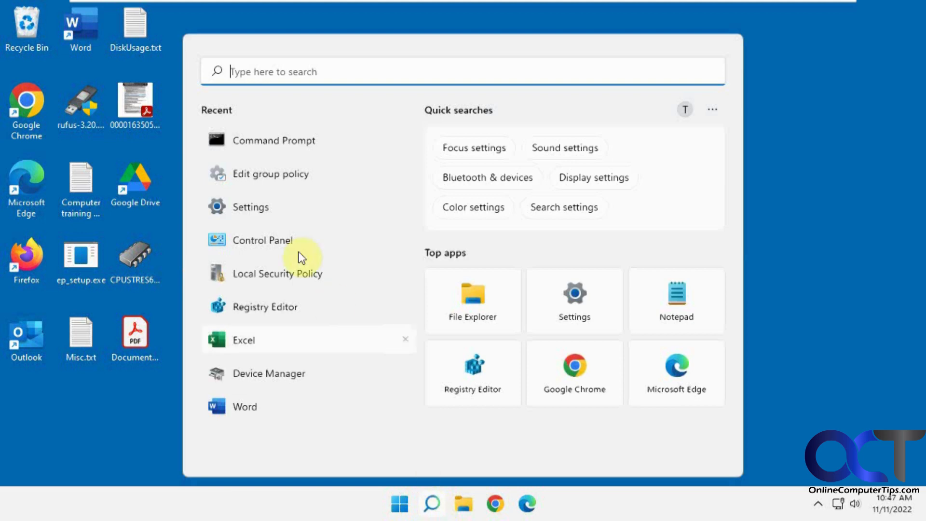
- Reach Advanced network settings under Network & internet and expand the Ethernet0 adapter's details
left_click(251, 206)
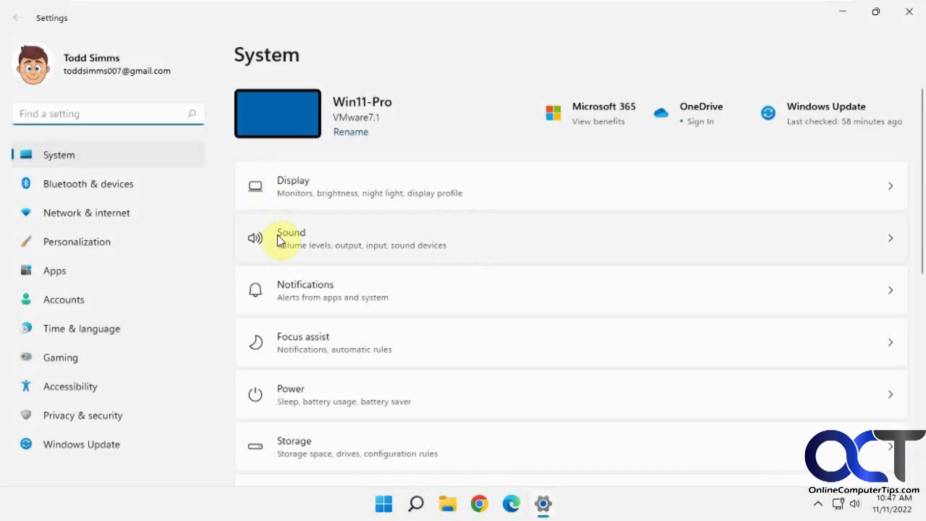
left_click(86, 212)
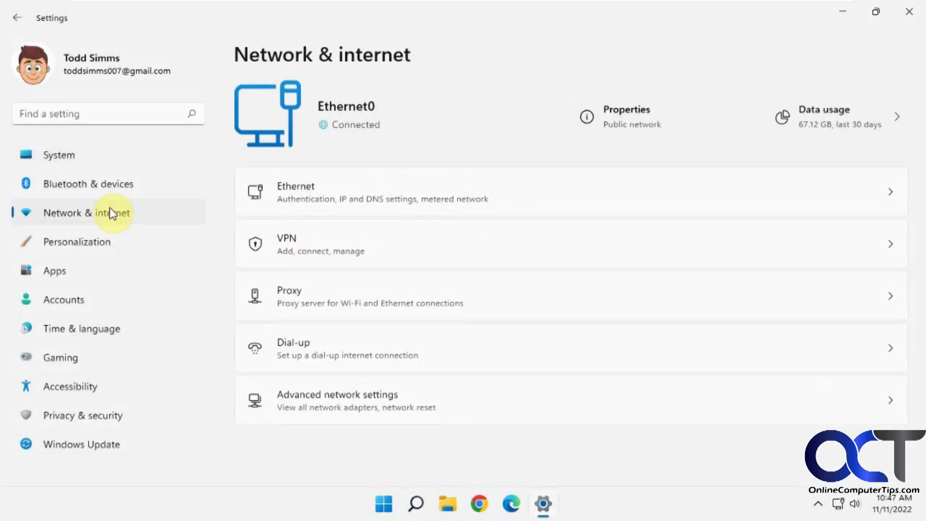
mouse_move(404, 406)
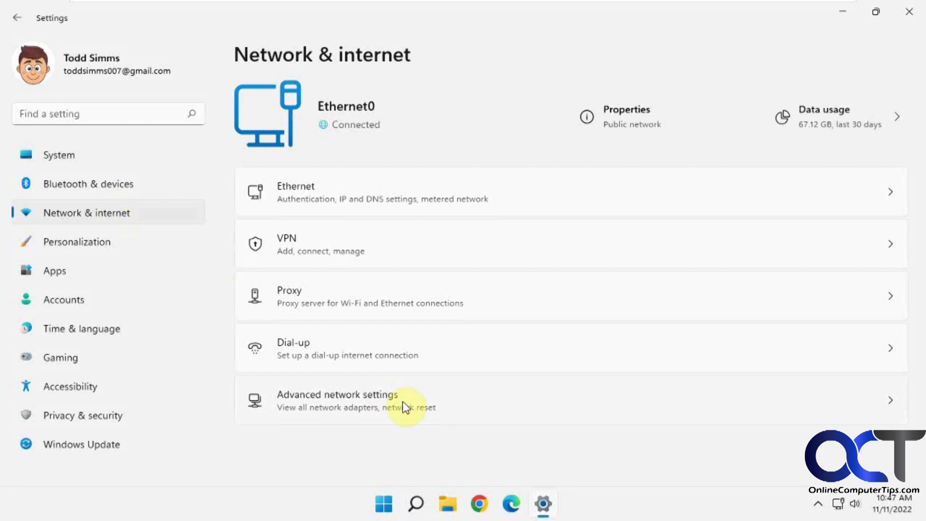
left_click(405, 401)
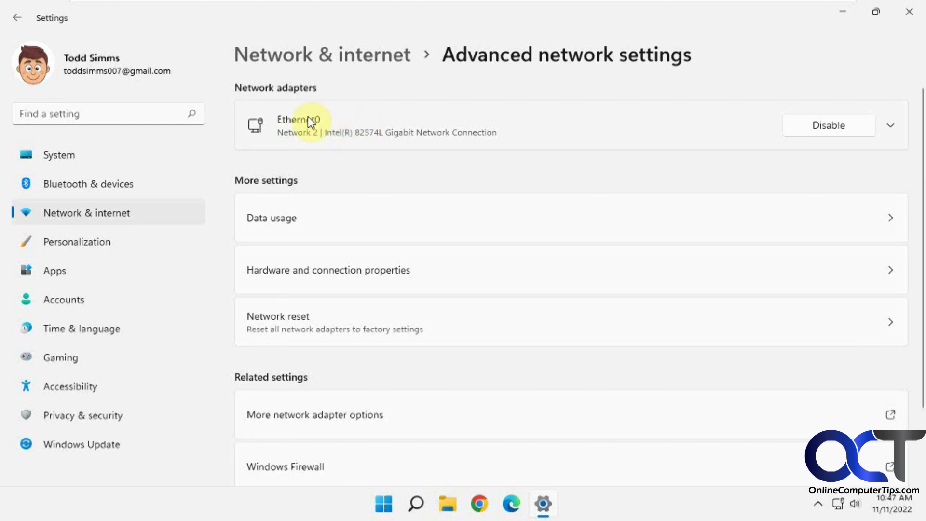
mouse_move(357, 126)
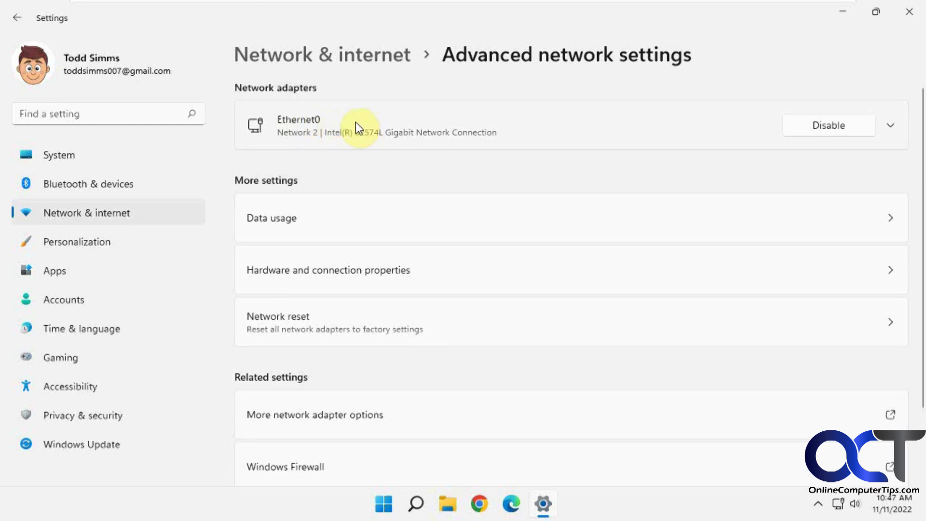
mouse_move(915, 153)
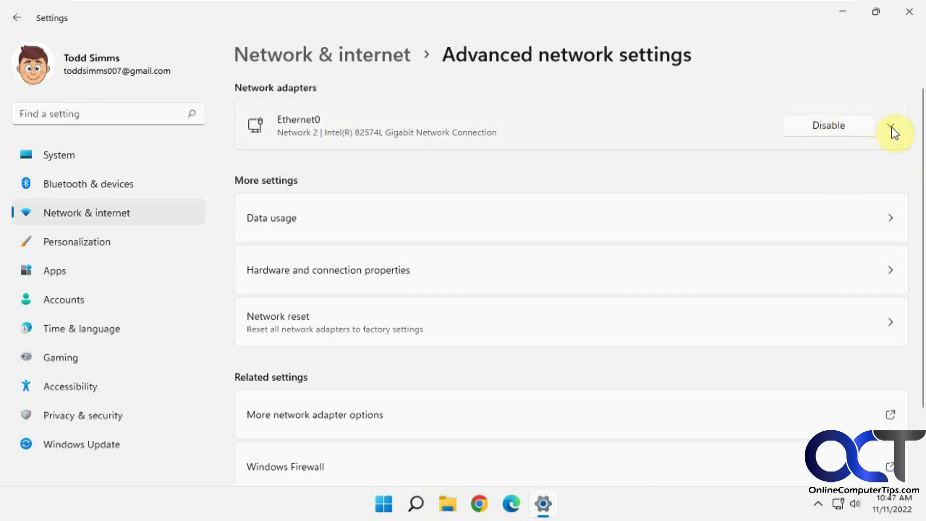
left_click(892, 124)
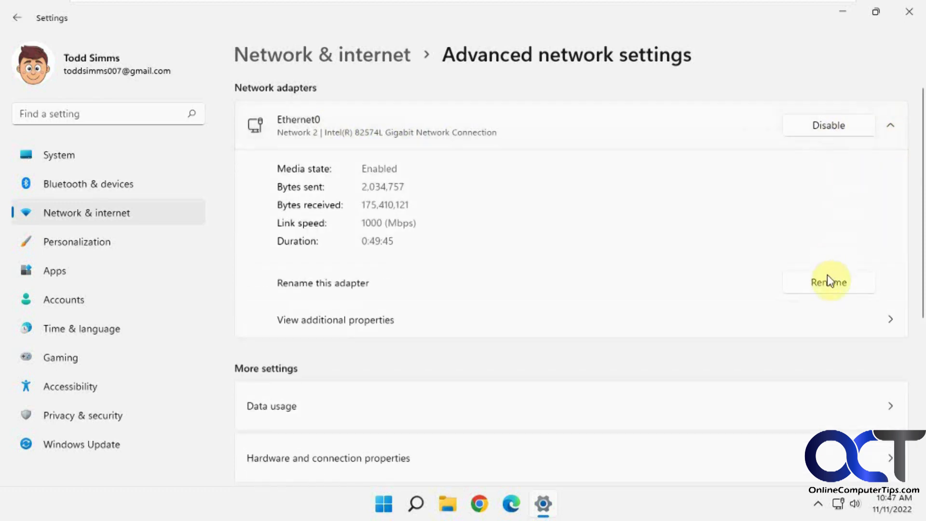
- Rename the Ethernet0 adapter to 'NetGear' and save the new name
left_click(828, 282)
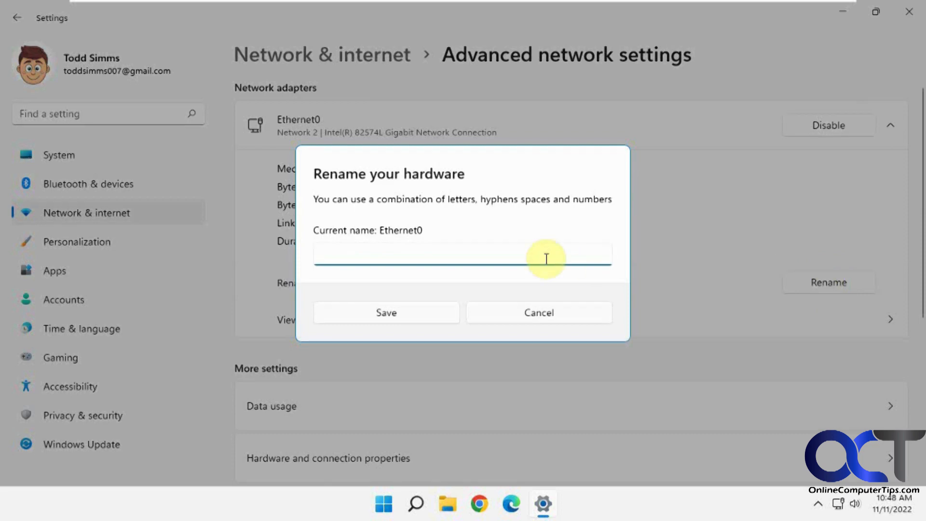
type("Net")
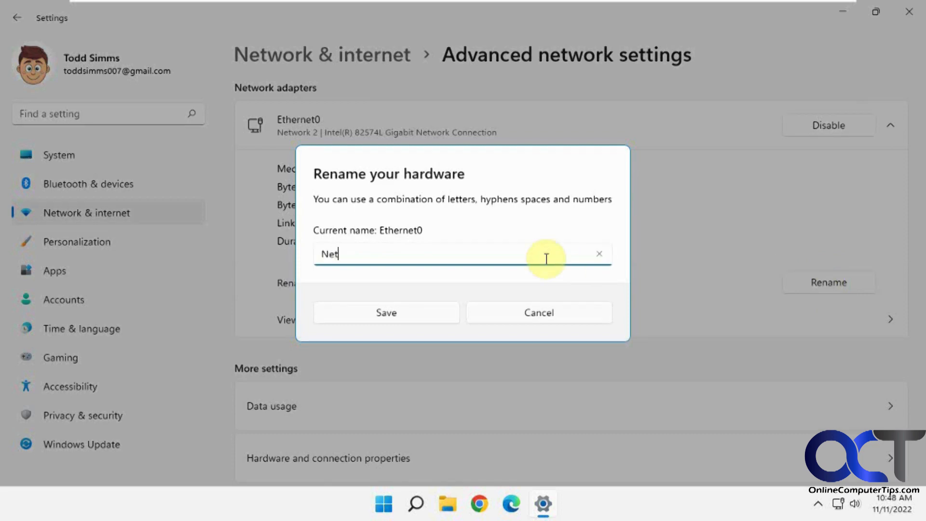
type("Gear")
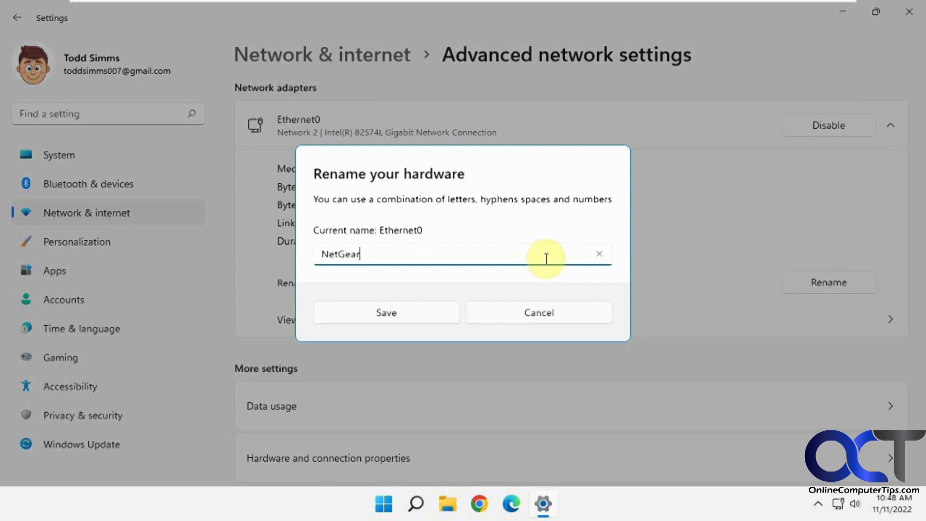
left_click(386, 312)
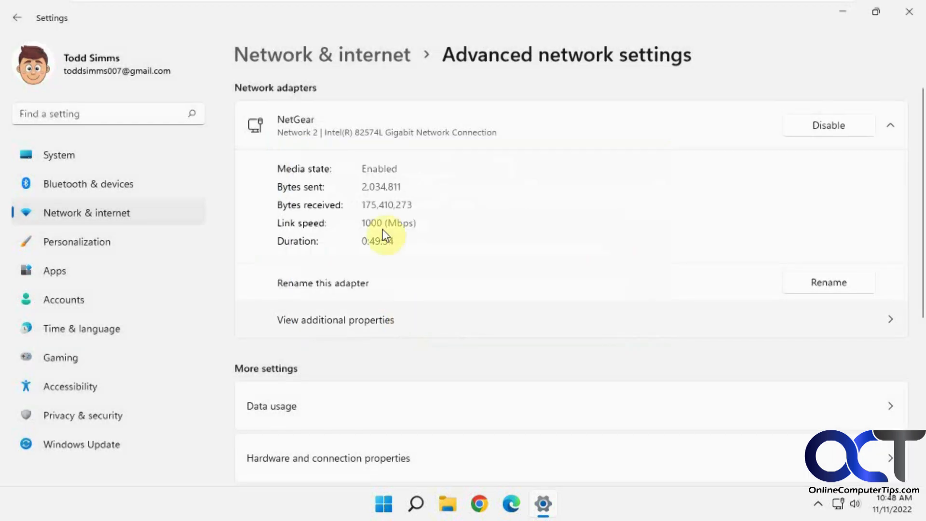
mouse_move(841, 52)
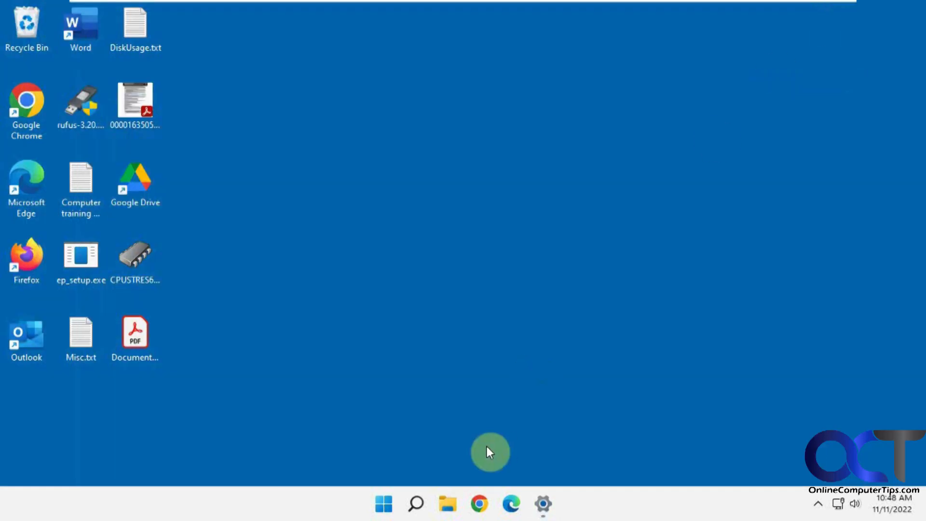
- Launch Control Panel and reach Network Connections via Network and Sharing Center, listing the NetGear adapter
left_click(415, 504)
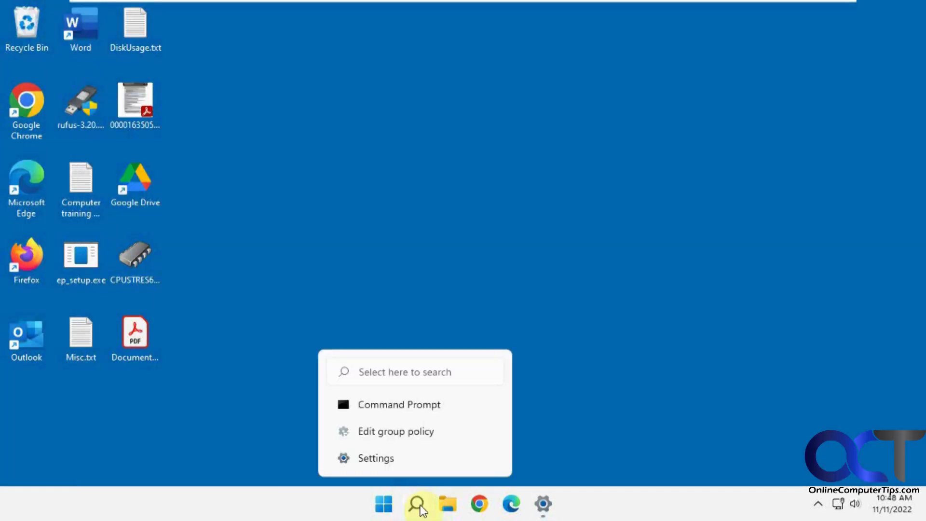
left_click(421, 504)
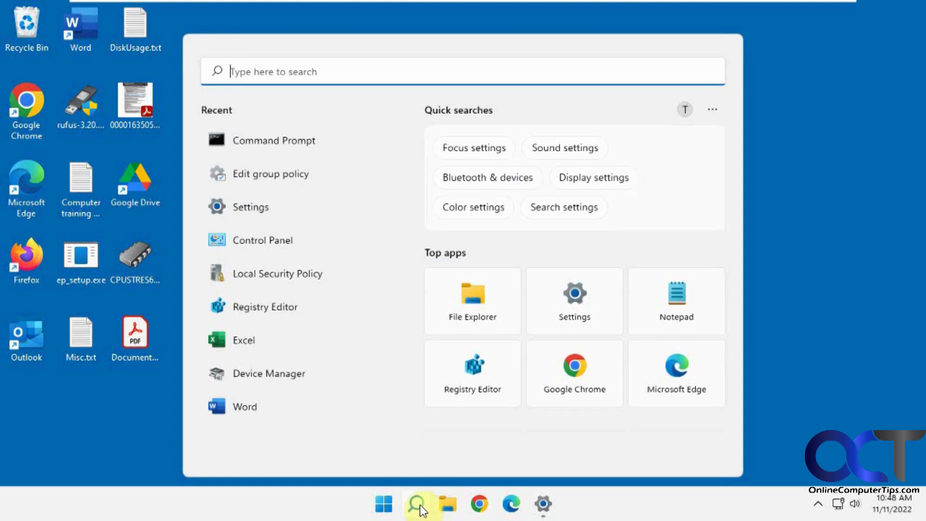
left_click(262, 241)
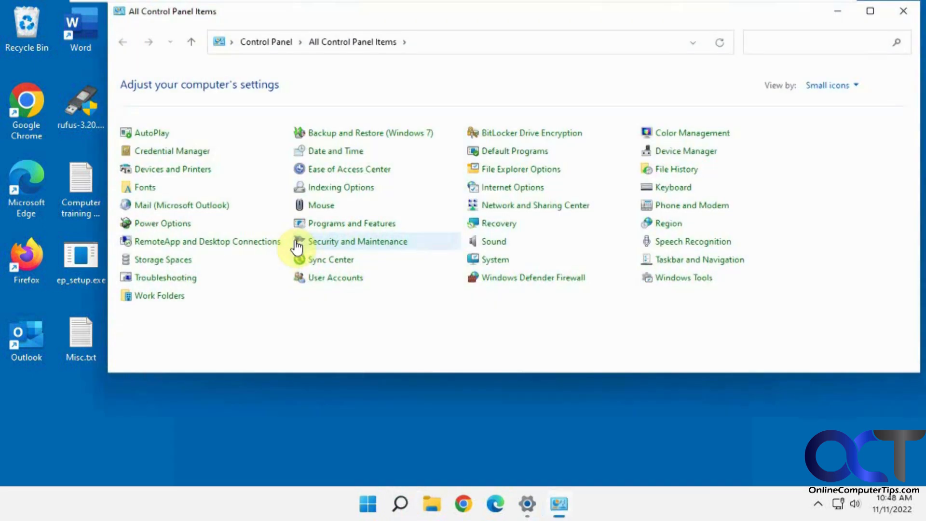
mouse_move(478, 235)
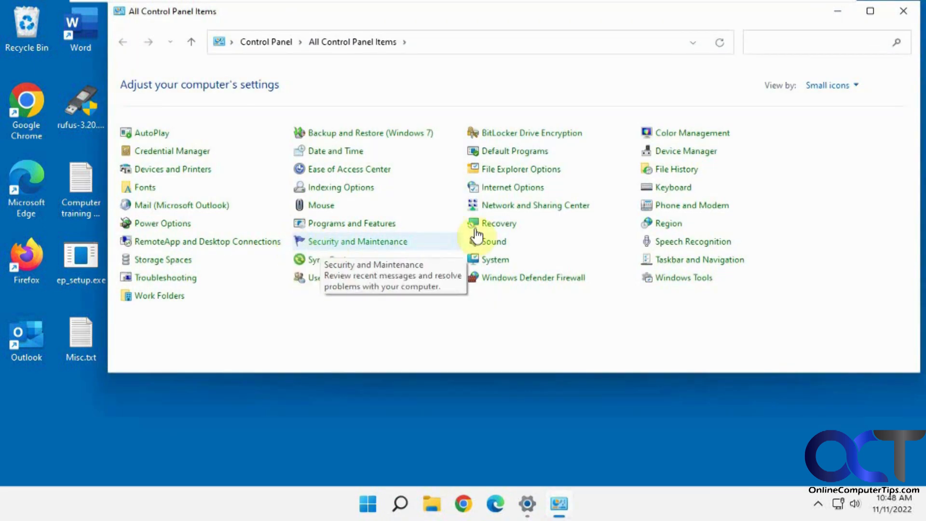
left_click(536, 205)
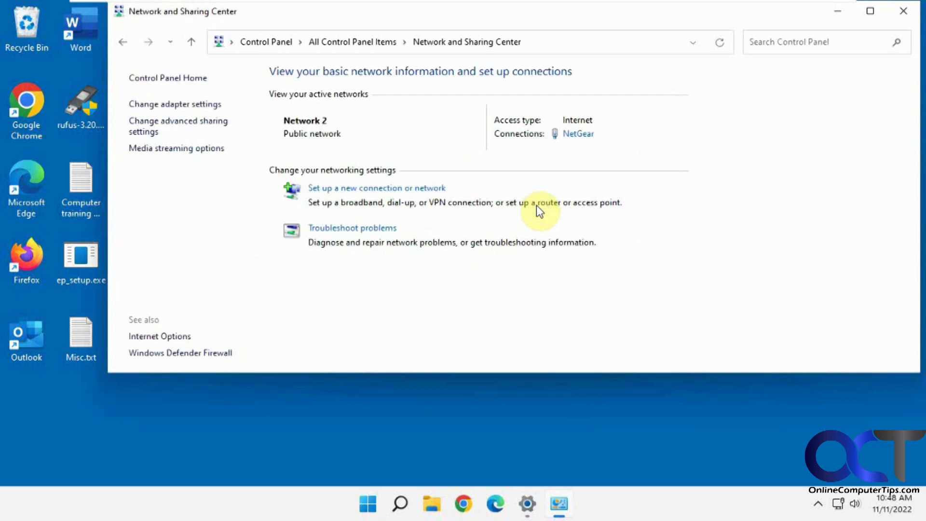
left_click(175, 103)
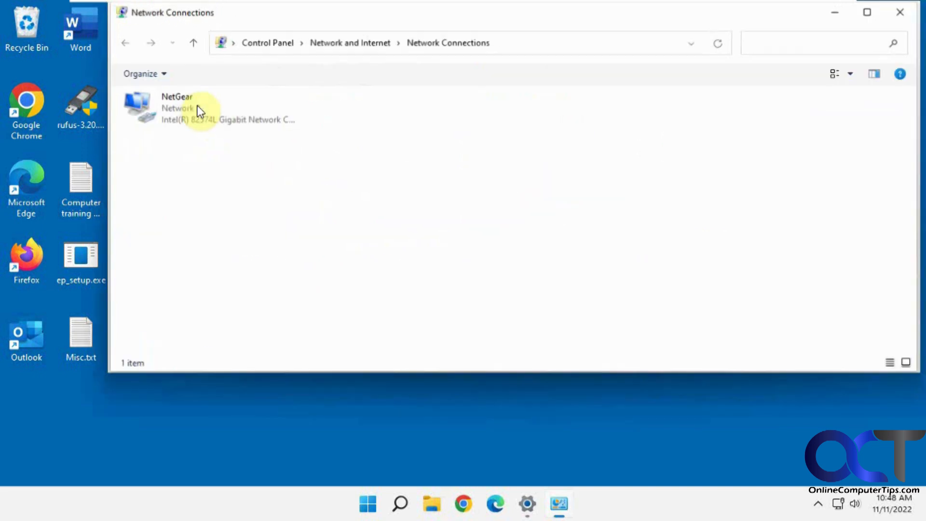
mouse_move(172, 115)
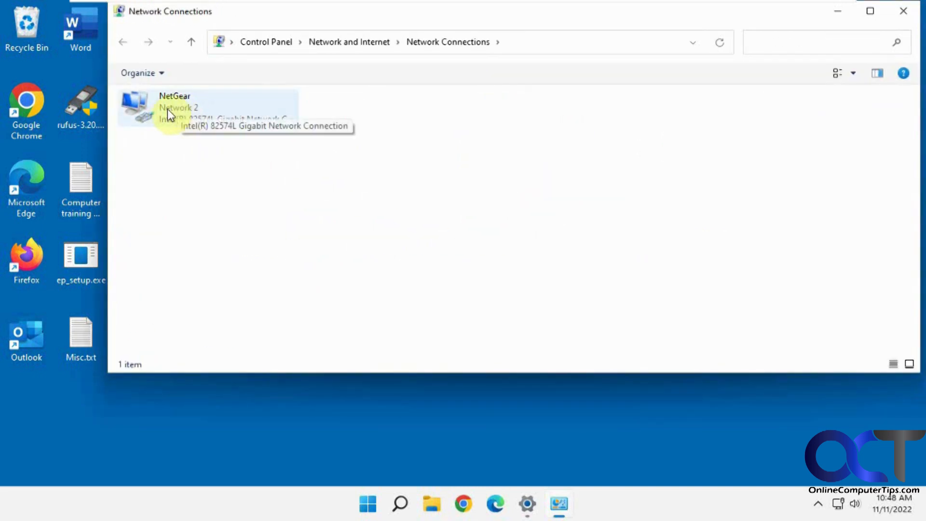
mouse_move(246, 214)
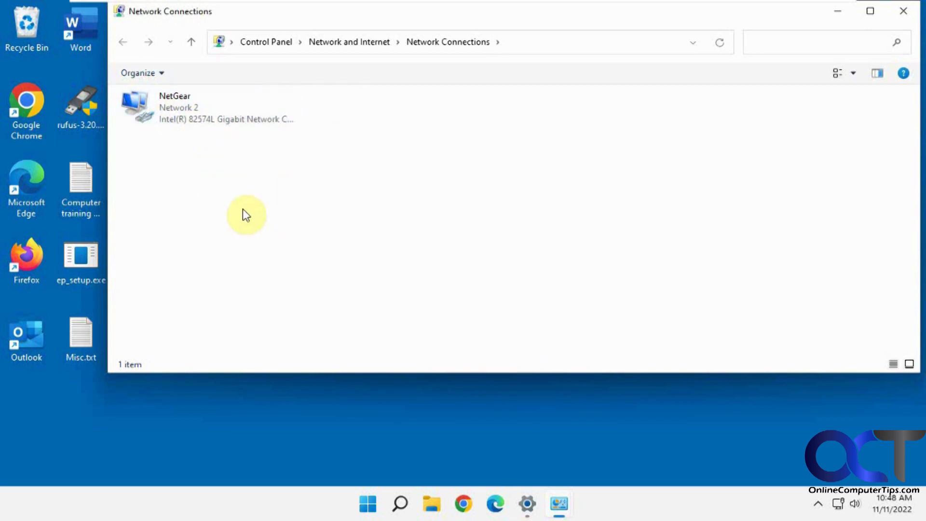
mouse_move(277, 120)
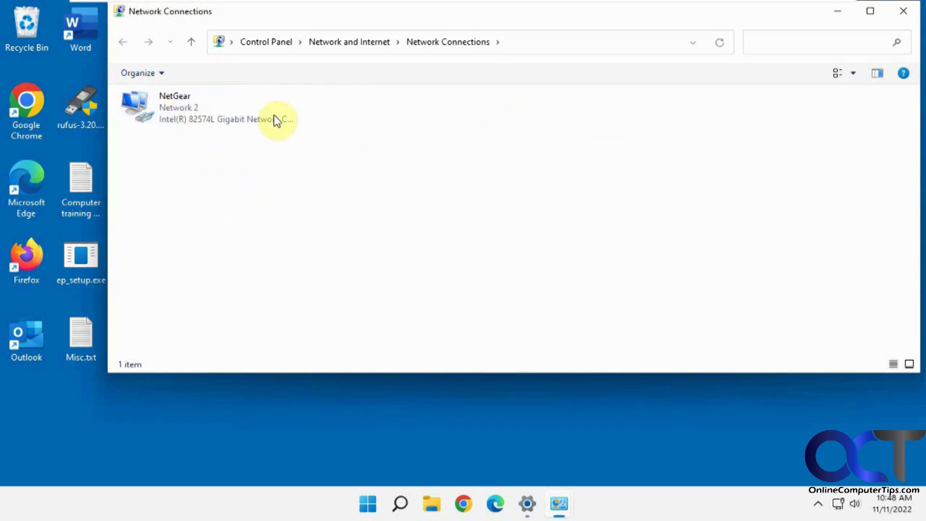
- Rename the NetGear adapter back to 'Ethernet0' from its right-click menu
right_click(177, 106)
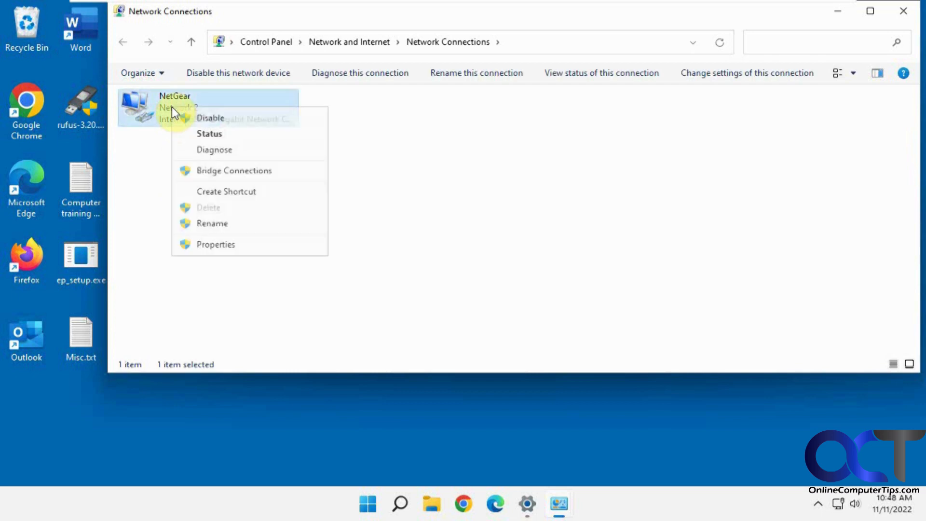
left_click(212, 223)
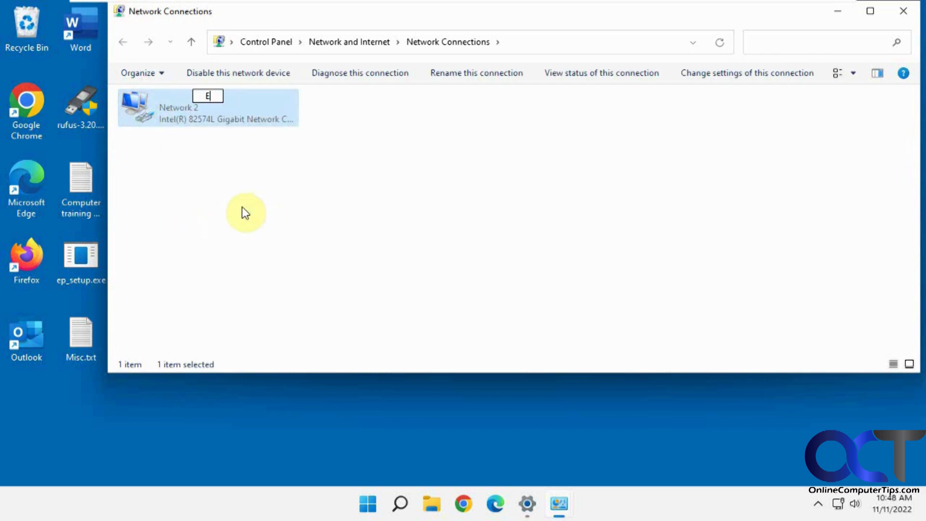
type("Ethernet0")
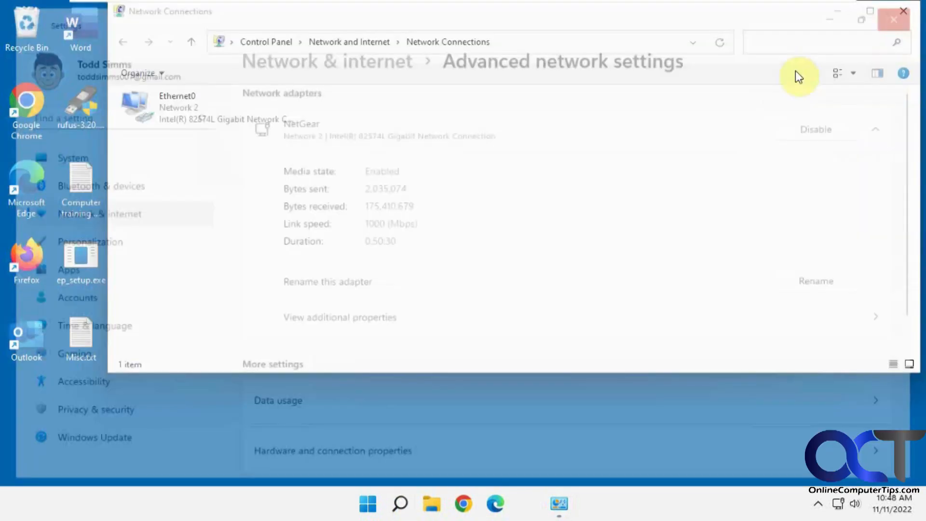
- Reopen Settings to Advanced network settings, where the adapter shows as Ethernet0 again
left_click(415, 503)
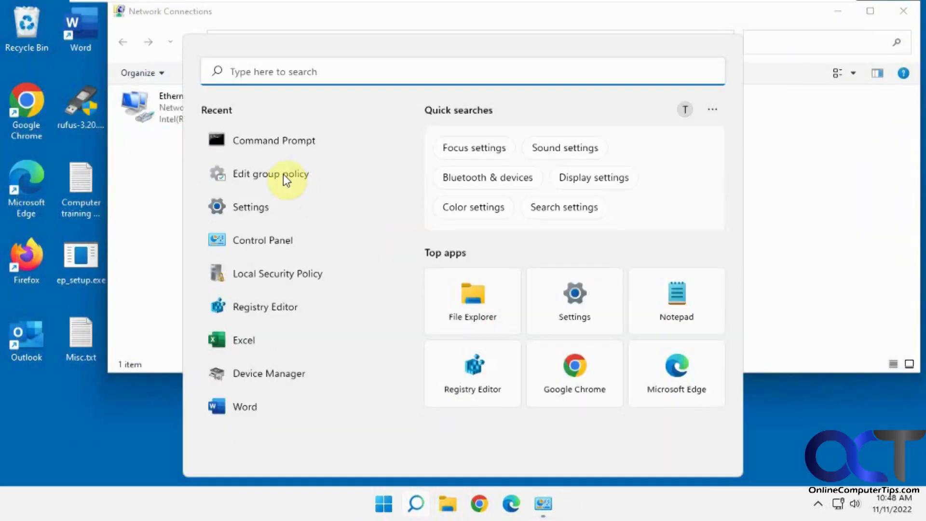
left_click(251, 206)
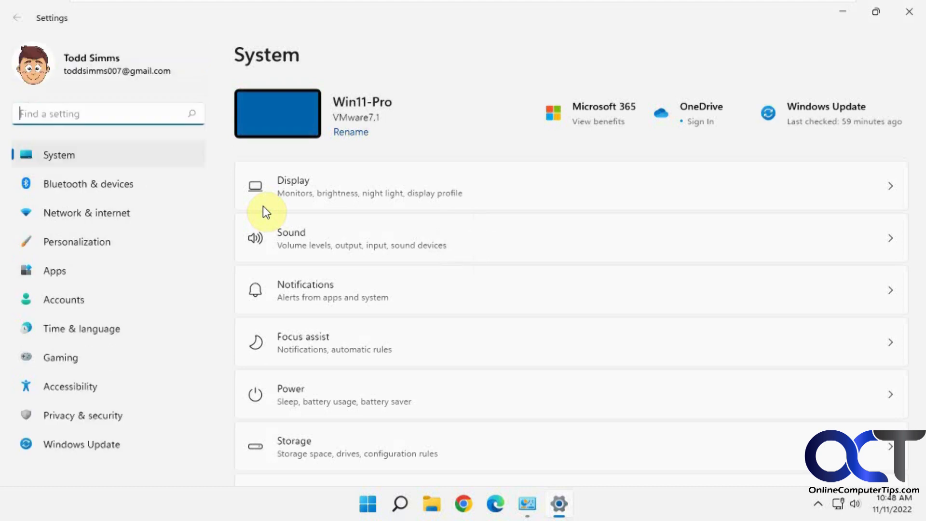
left_click(85, 213)
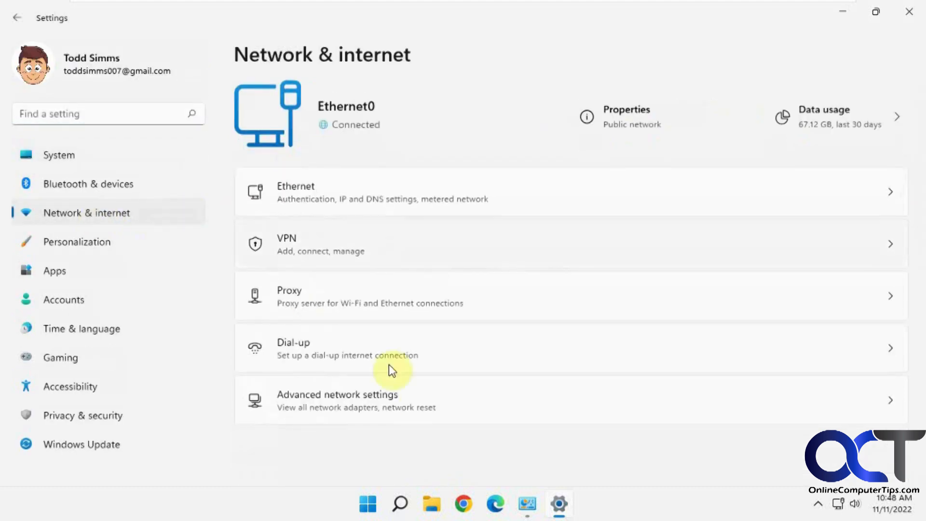
left_click(338, 399)
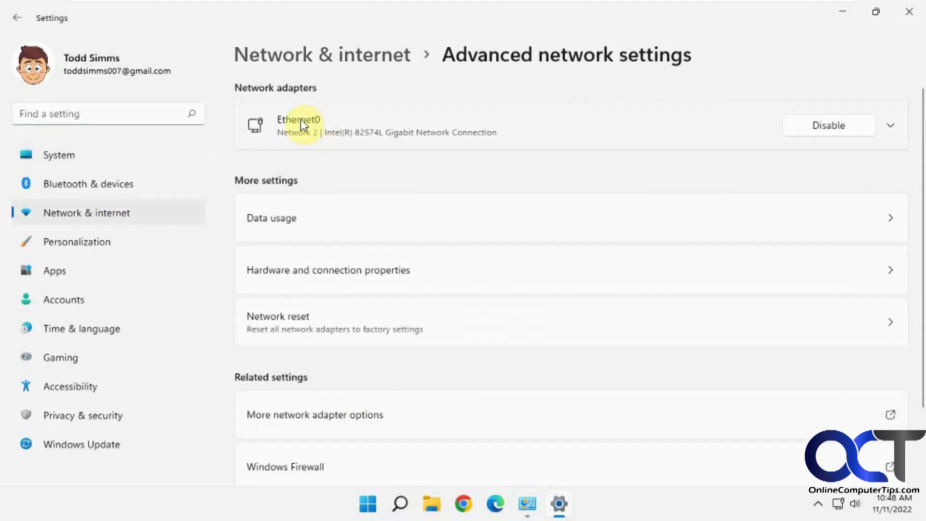
mouse_move(620, 280)
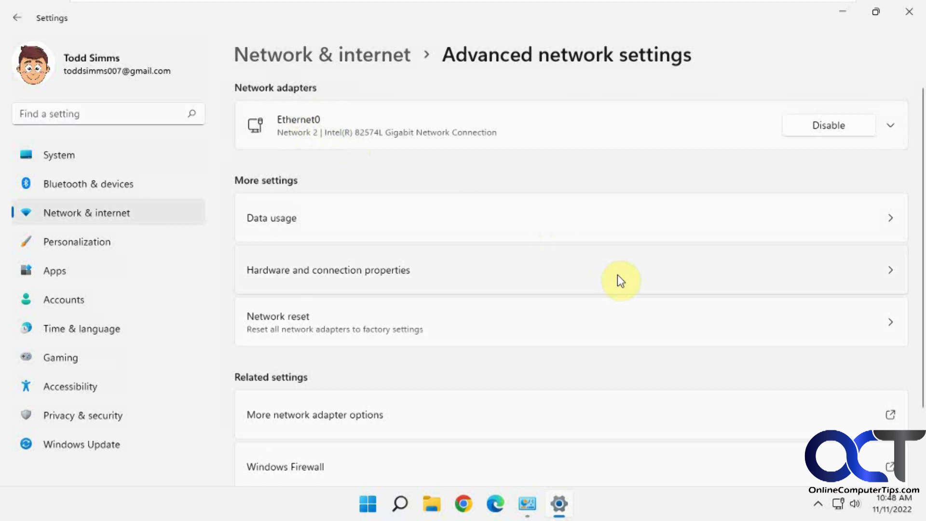
mouse_move(376, 177)
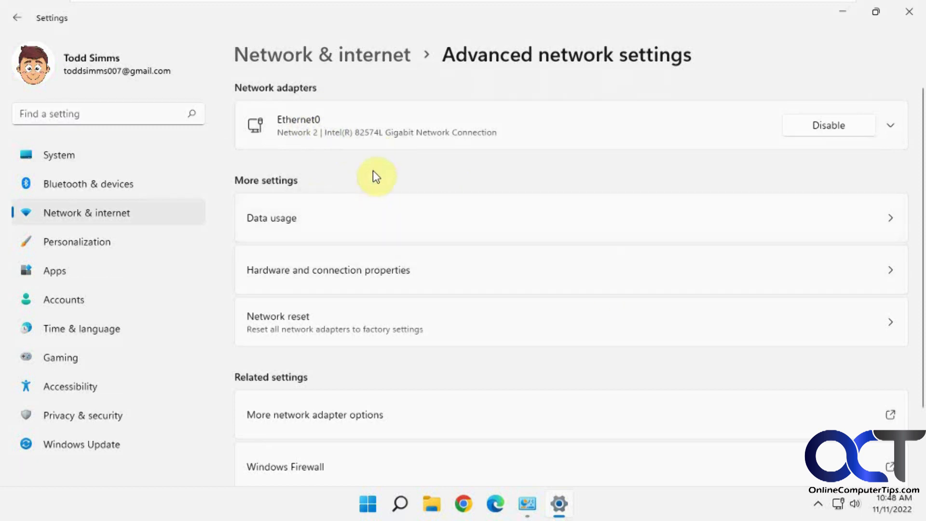